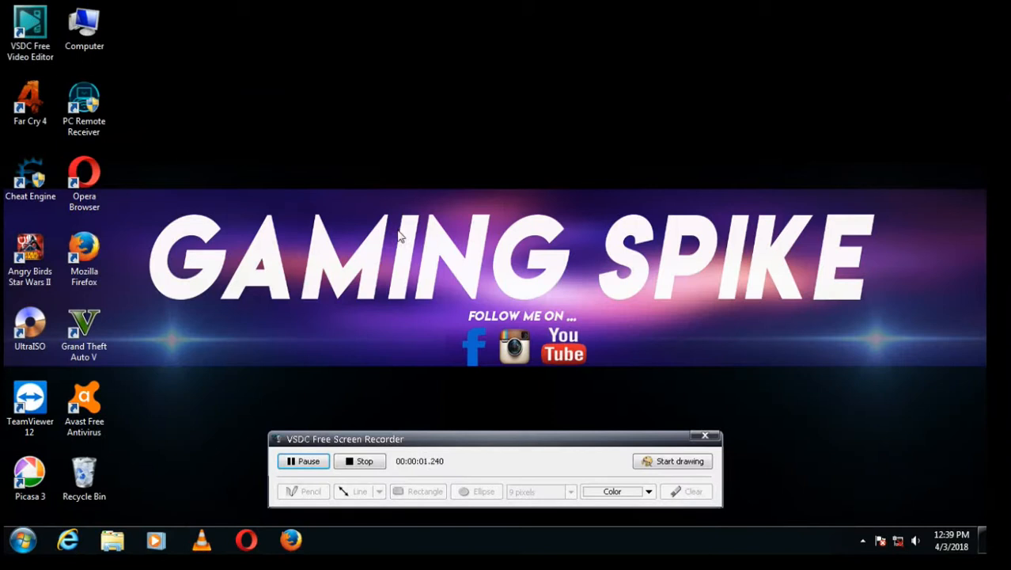
mouse_move(524, 207)
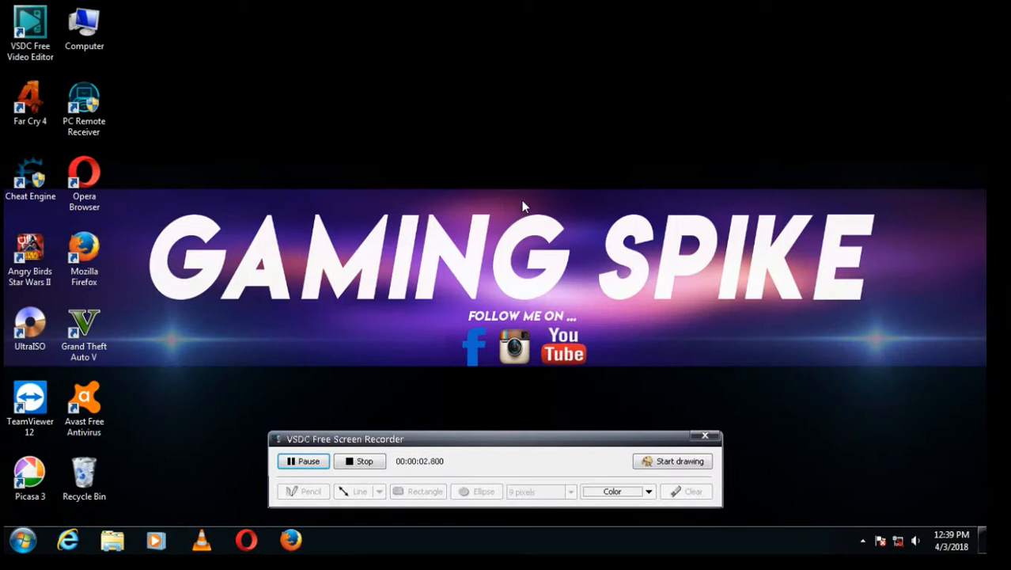
Refresh the desktop from its context menu
right_click(522, 205)
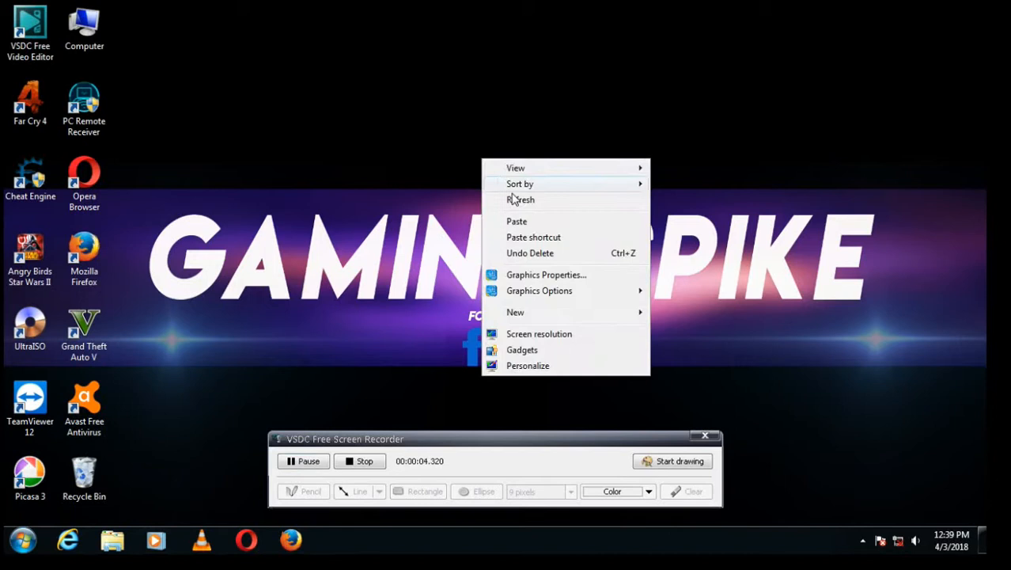
left_click(443, 134)
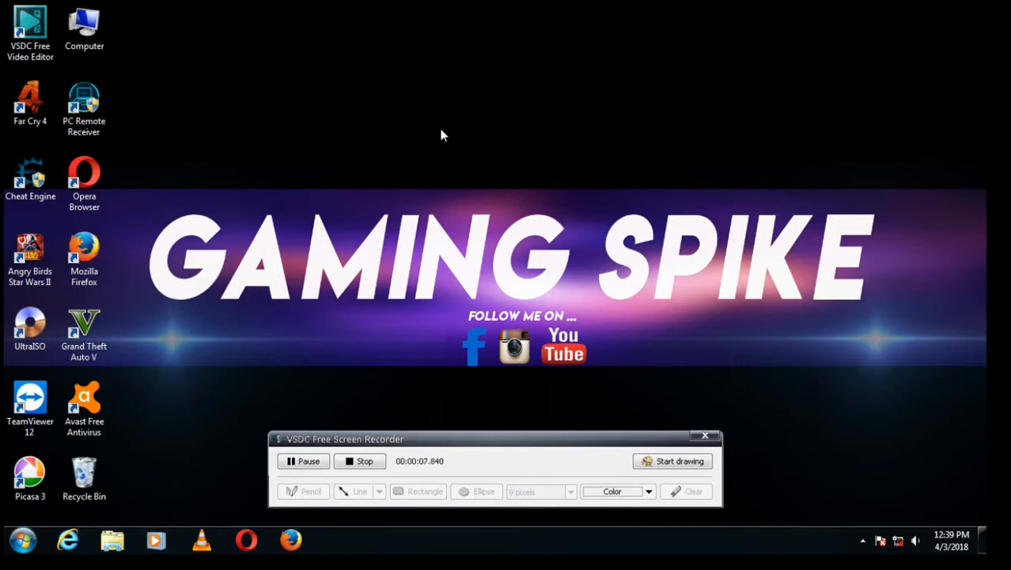
right_click(84, 474)
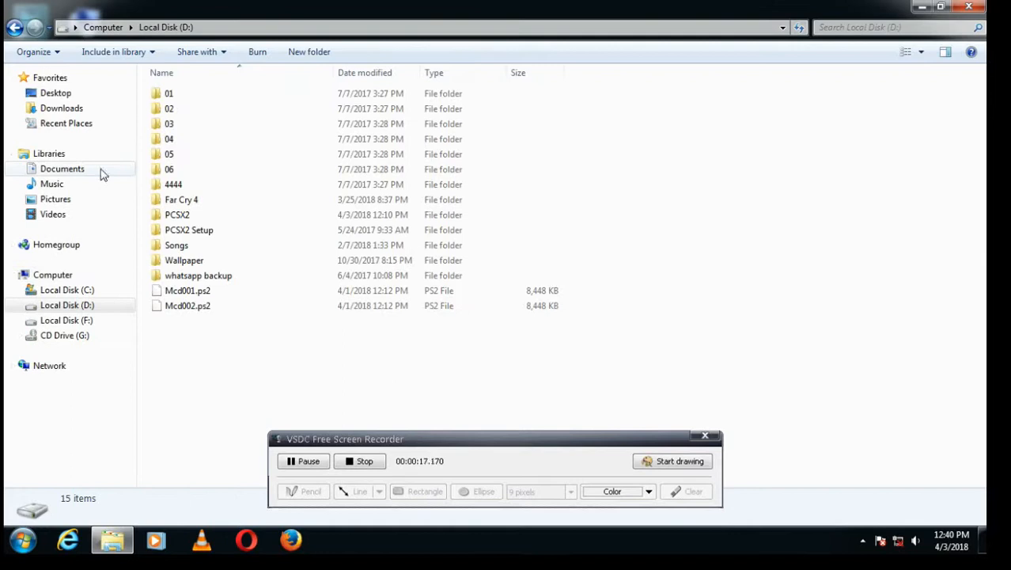
Open the PCSX2 Setup folder on D: and select pcsx2-1.2.1-r5875-setup.exe
left_click(189, 230)
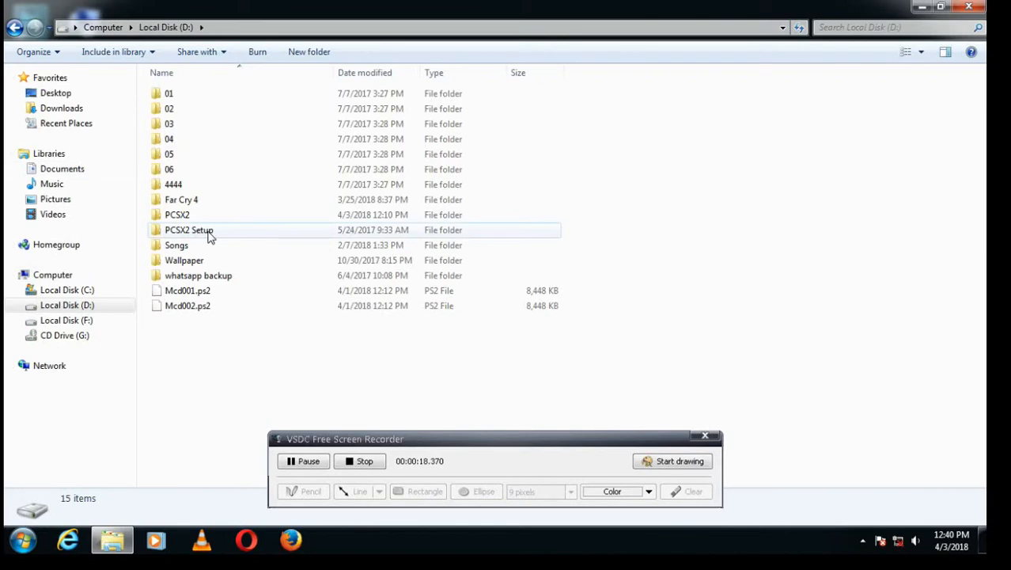
mouse_move(190, 230)
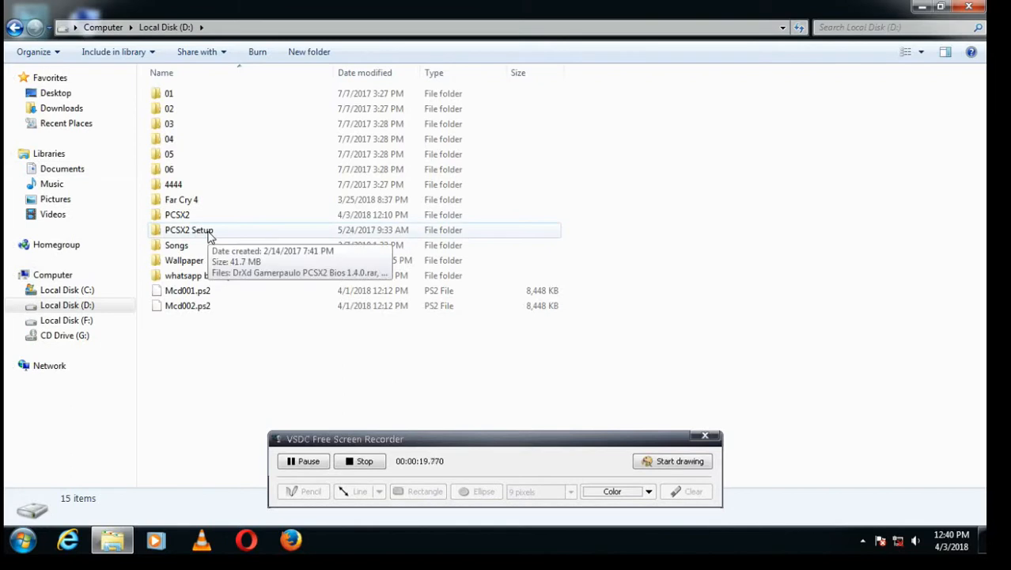
double_click(189, 229)
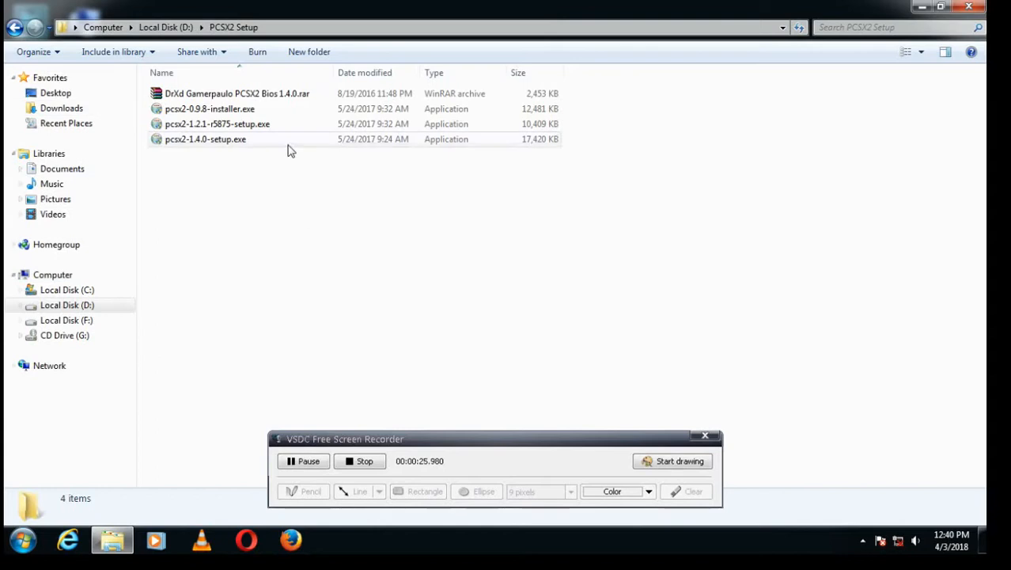
right_click(218, 124)
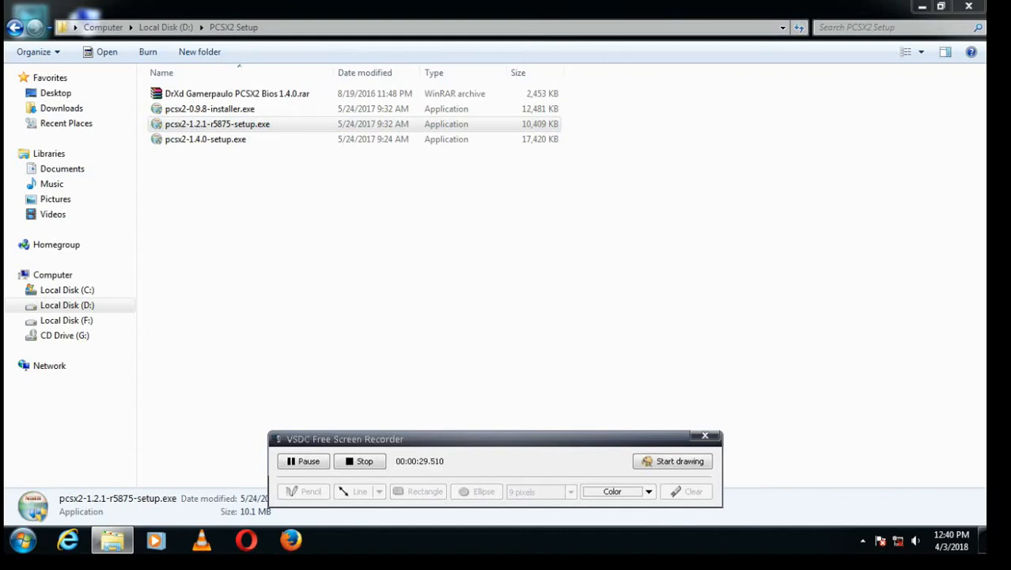
Run pcsx2-1.2.1-r5875-setup.exe with default components and folder, and close it when finished
double_click(217, 124)
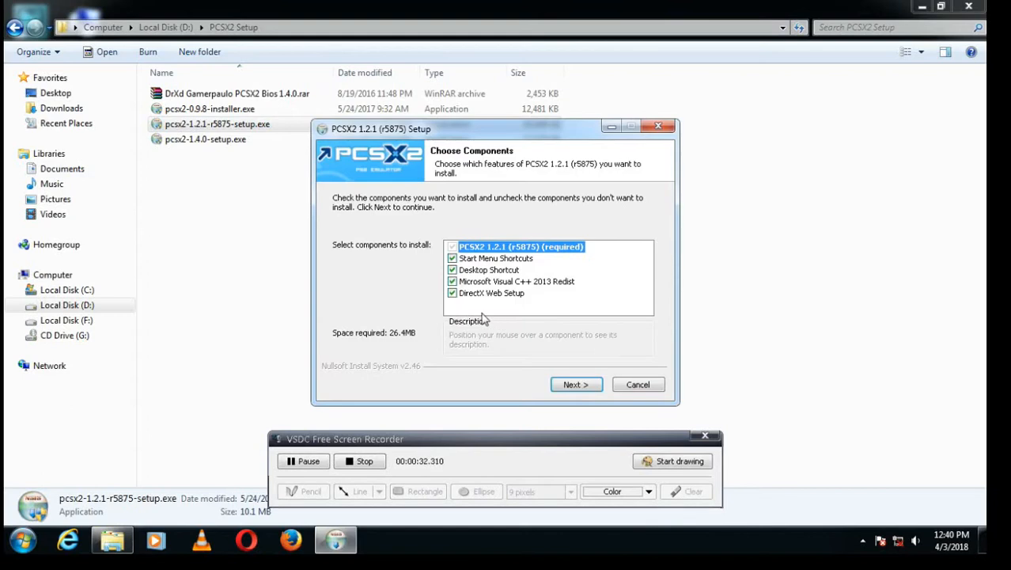
mouse_move(539, 411)
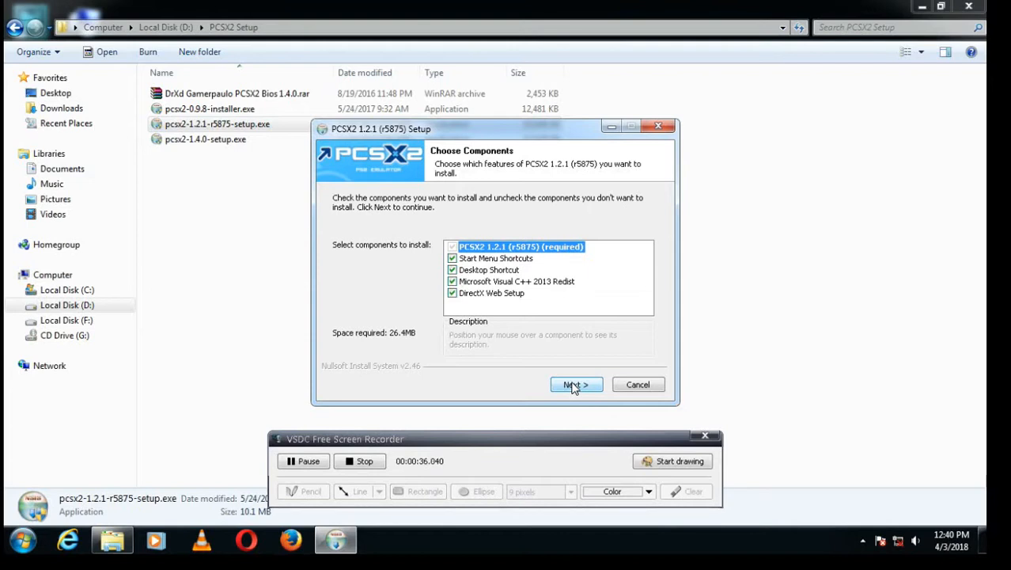
left_click(576, 383)
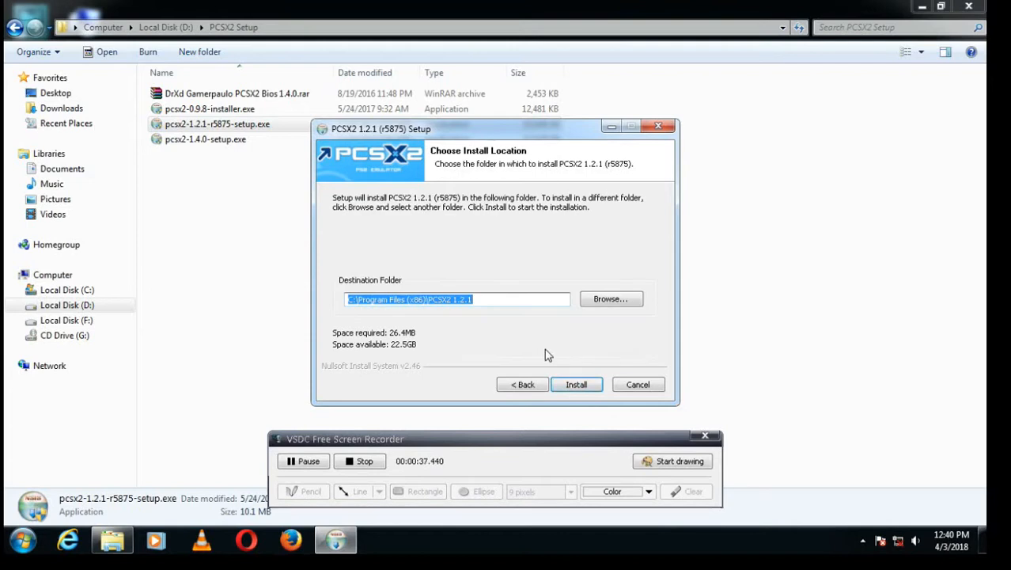
mouse_move(409, 333)
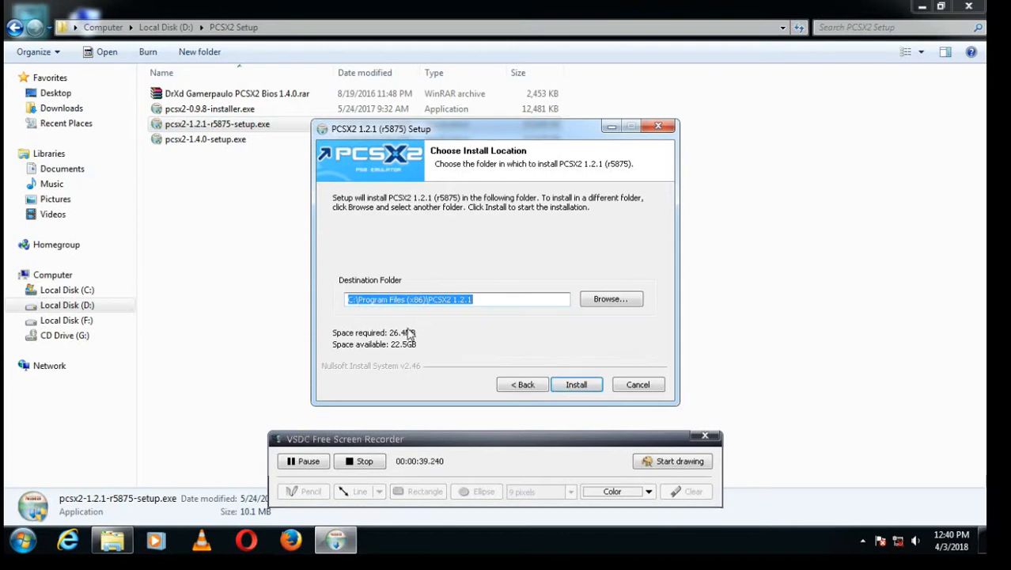
mouse_move(411, 352)
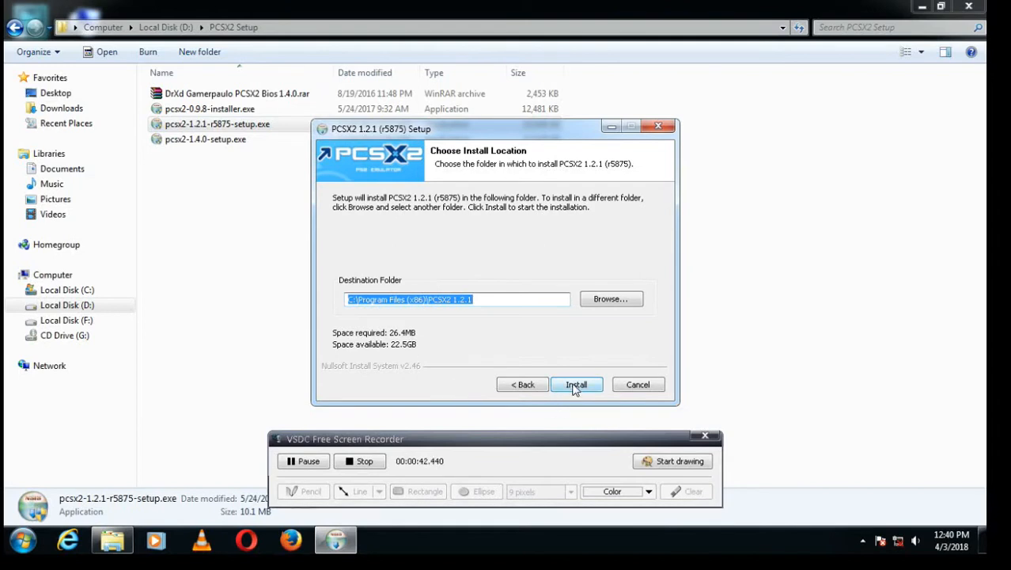
left_click(577, 384)
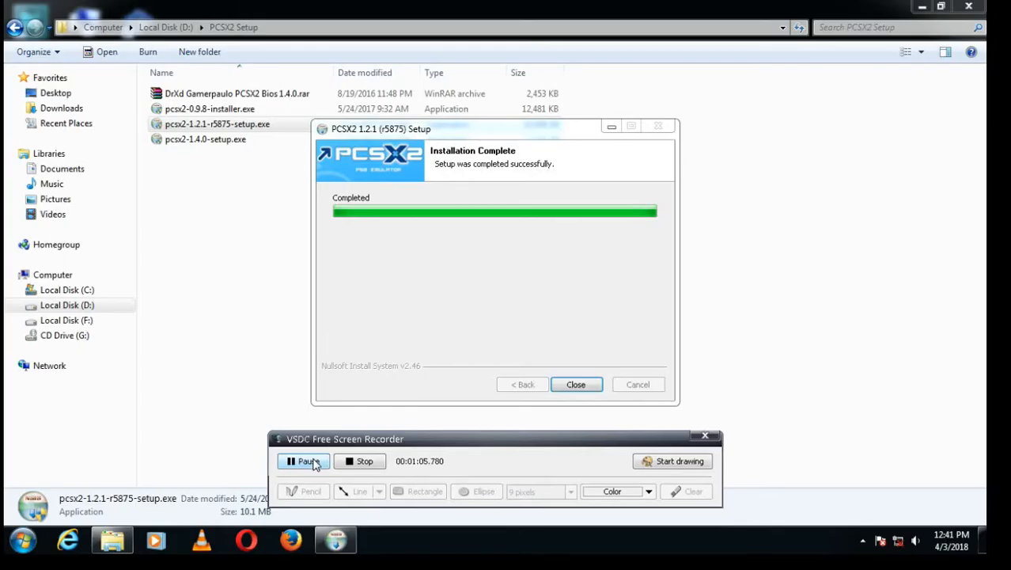
left_click(575, 383)
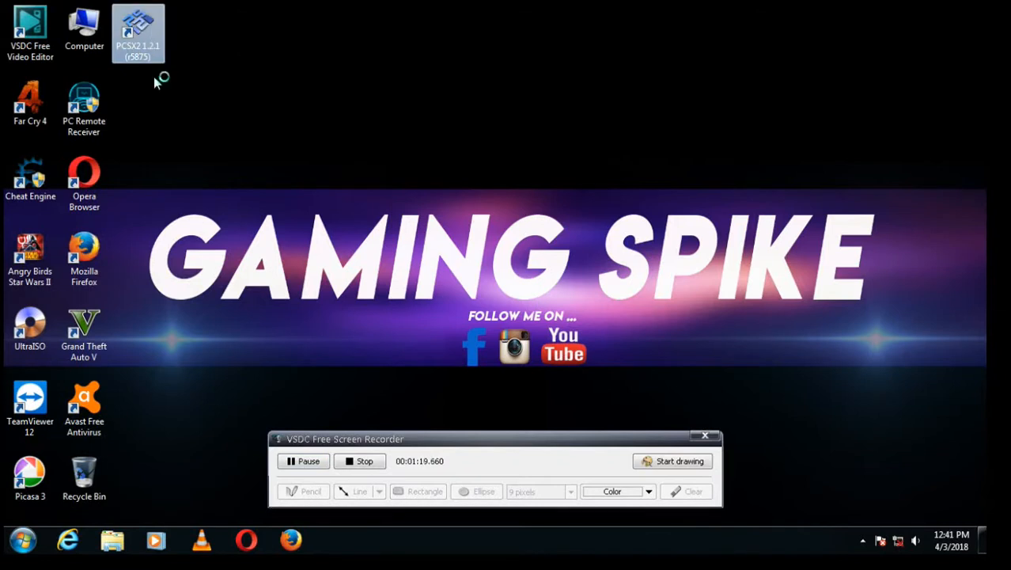
Start PCSX2 1.2.1 from its desktop shortcut and close the Program Log window
right_click(138, 31)
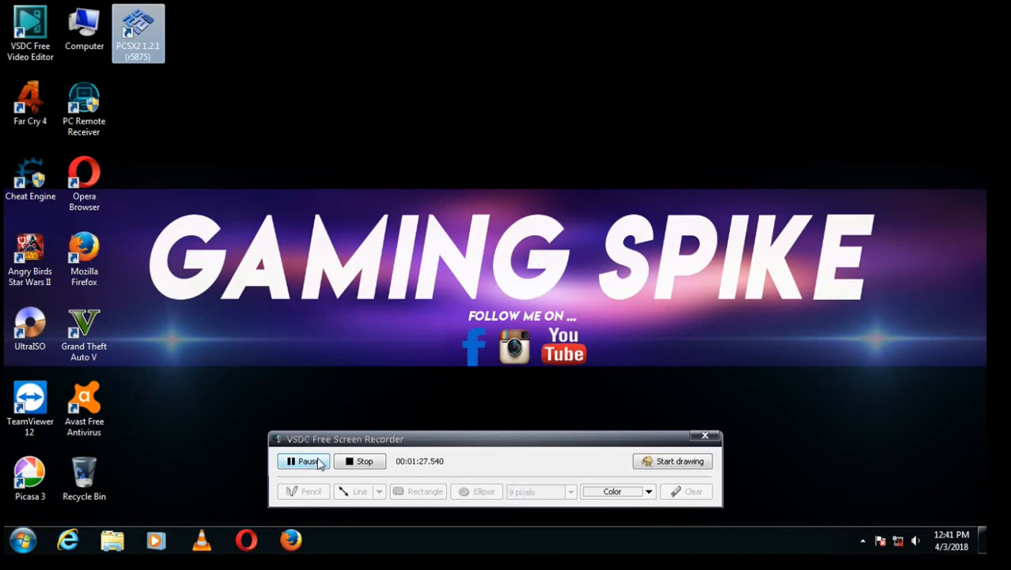
double_click(137, 32)
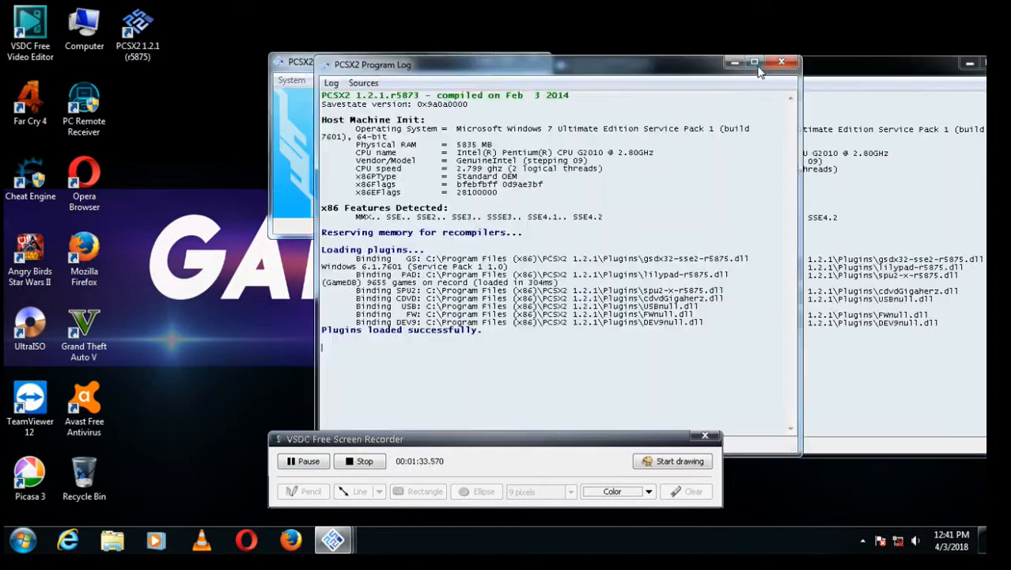
left_click(782, 62)
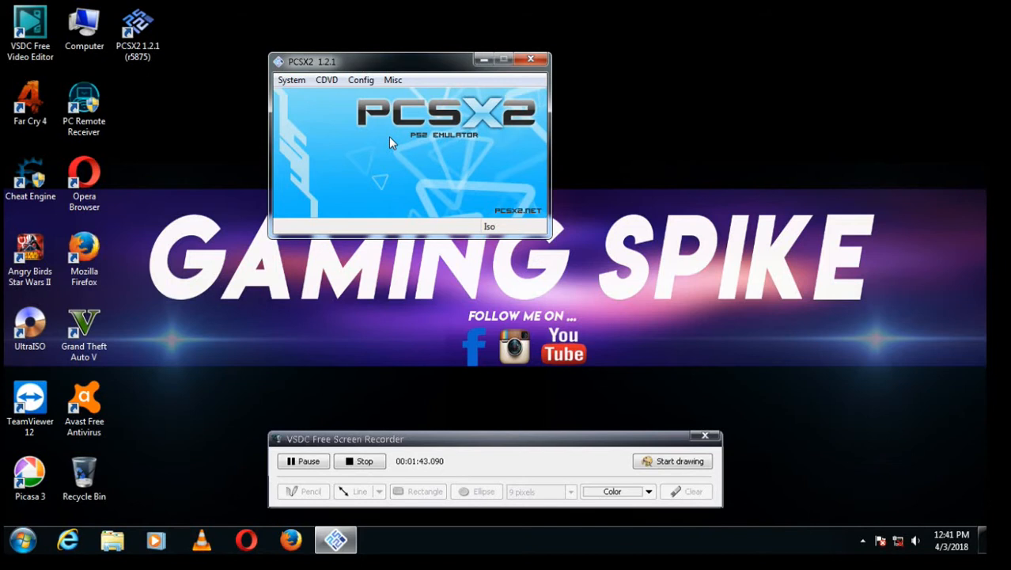
Choose F:\Games\Urban Reign.iso as the CDVD image through the Iso Selector
left_click(327, 79)
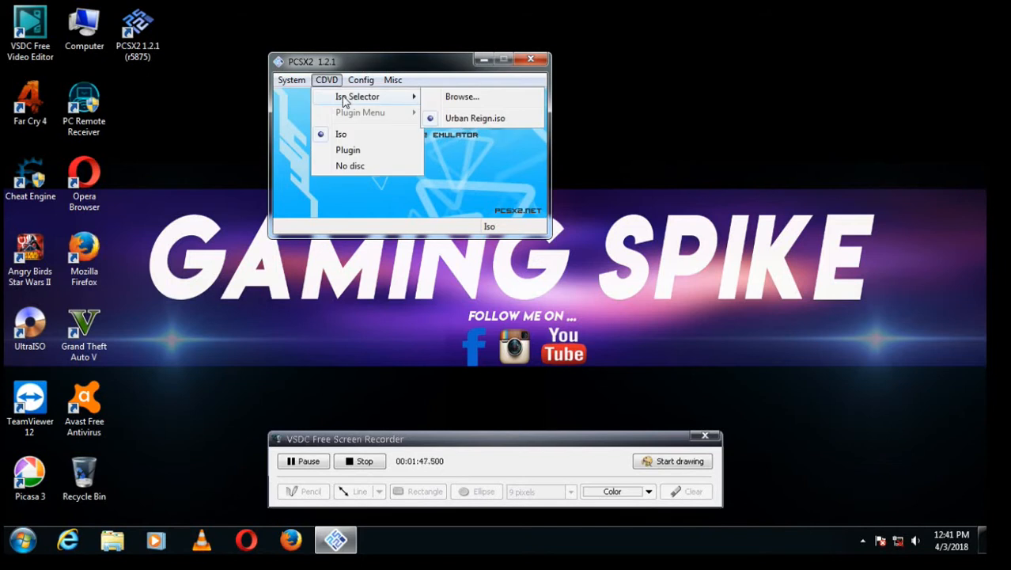
left_click(462, 96)
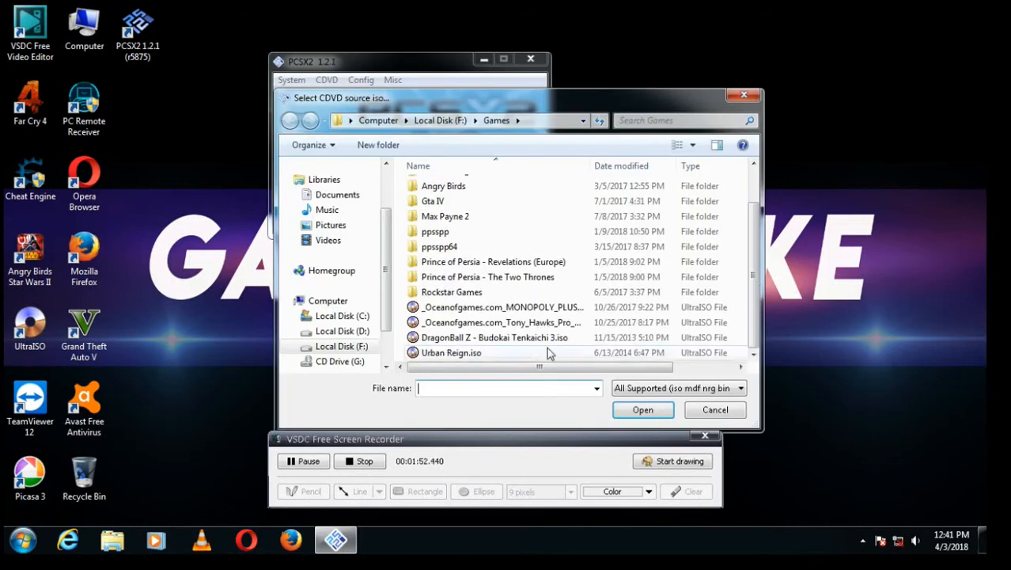
left_click(451, 353)
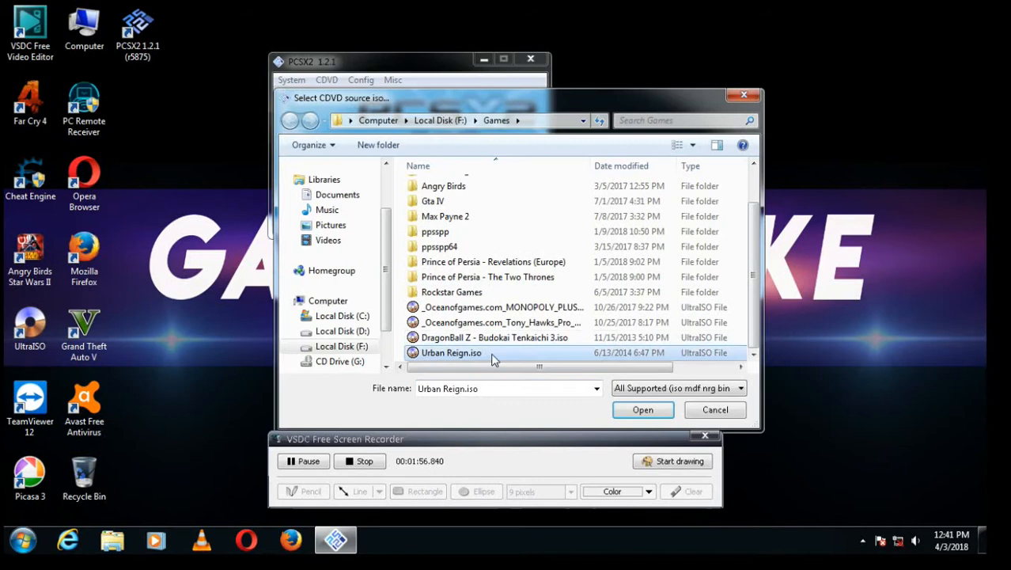
left_click(643, 409)
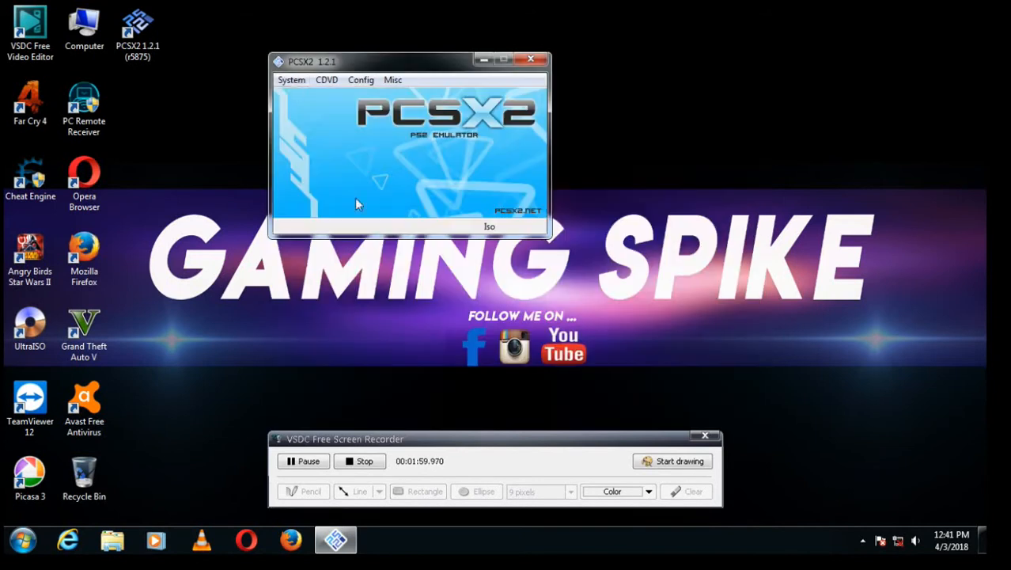
Boot the Urban Reign image with System > Boot CDVD (fast)
left_click(292, 79)
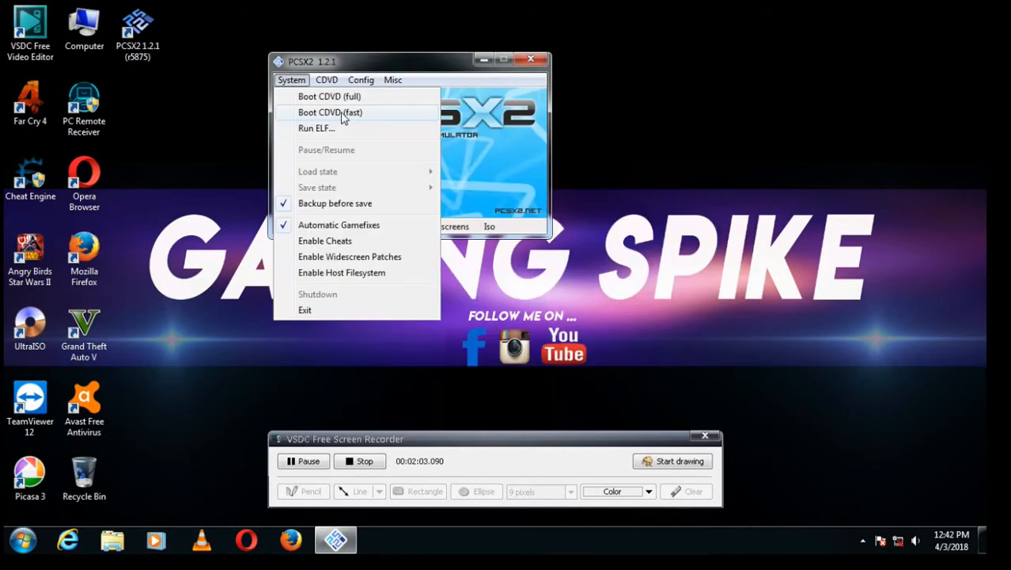
left_click(330, 112)
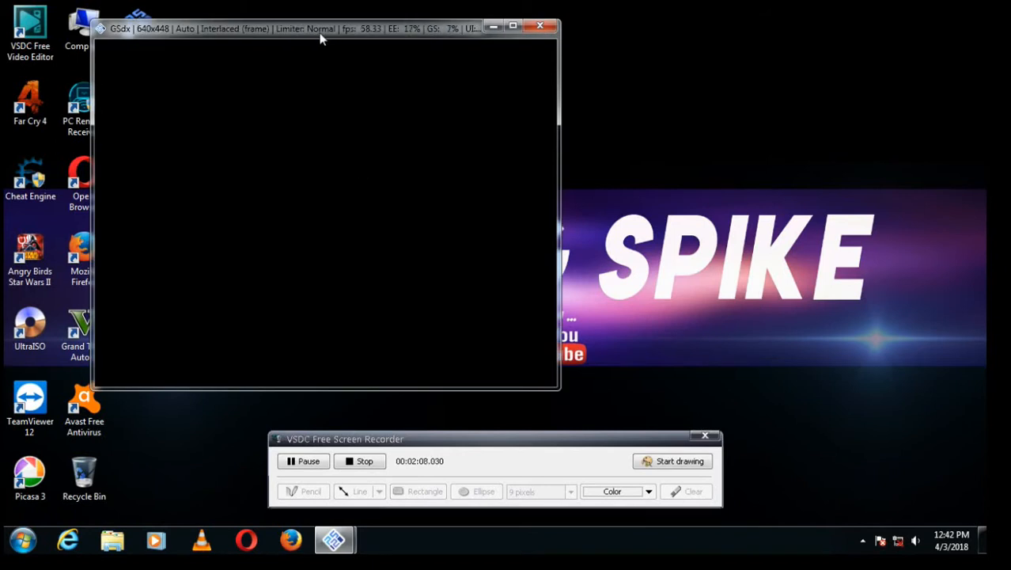
mouse_move(354, 199)
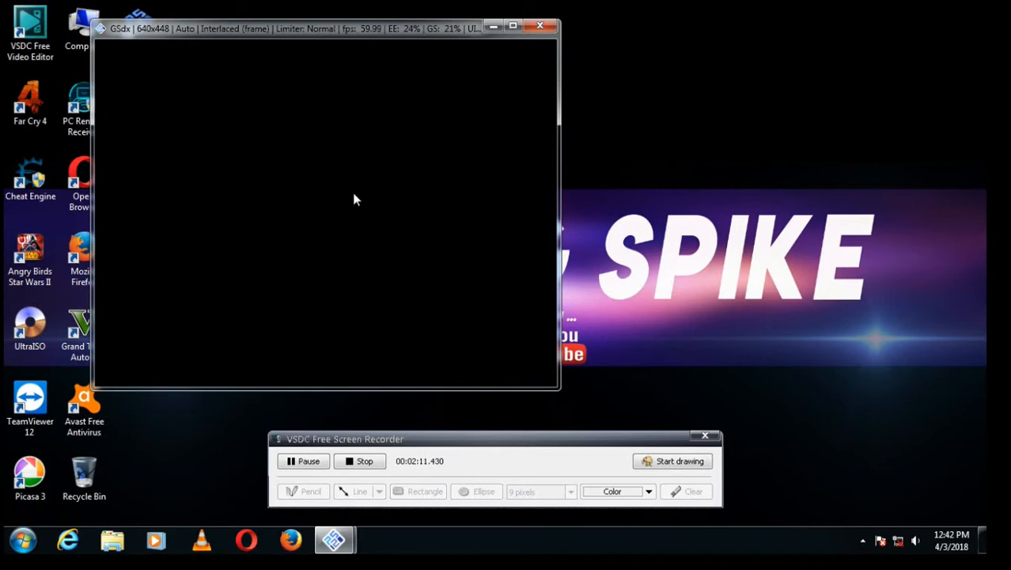
mouse_move(317, 188)
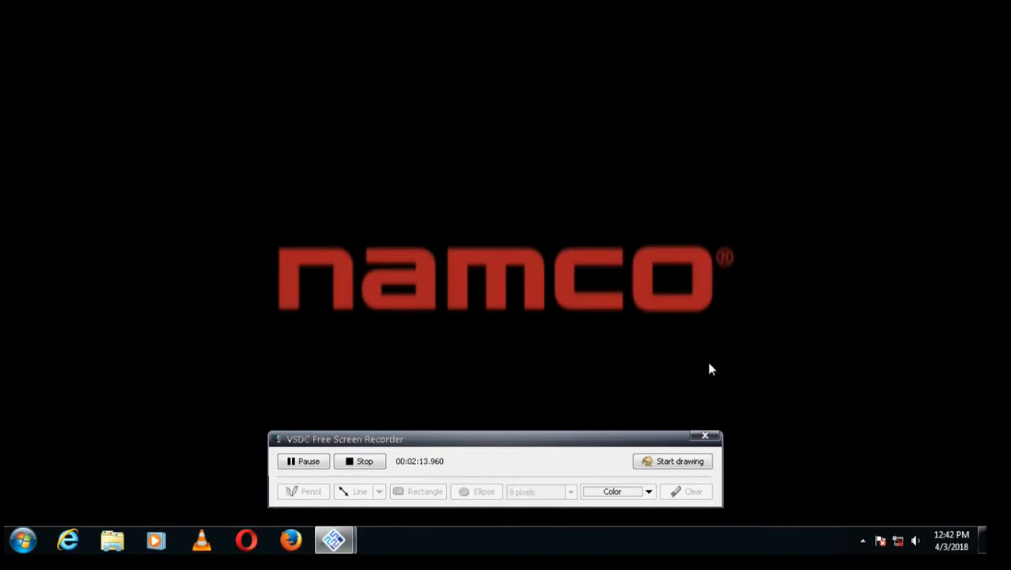
mouse_move(800, 393)
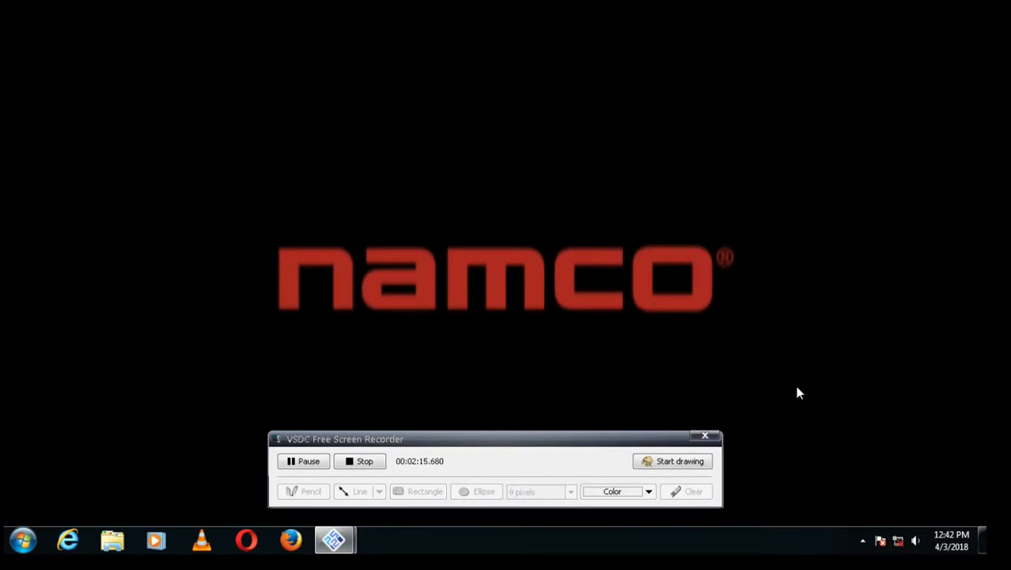